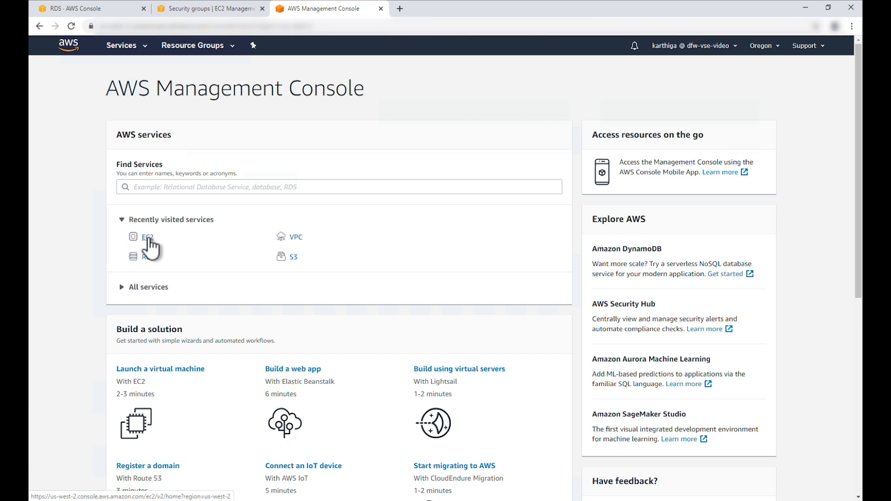
Open the EC2 service and start launching a new instance
left_click(146, 236)
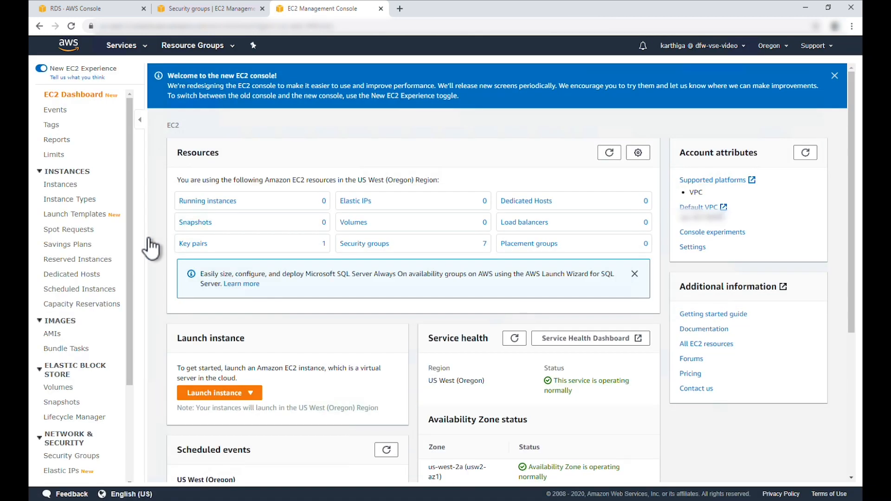
mouse_move(218, 401)
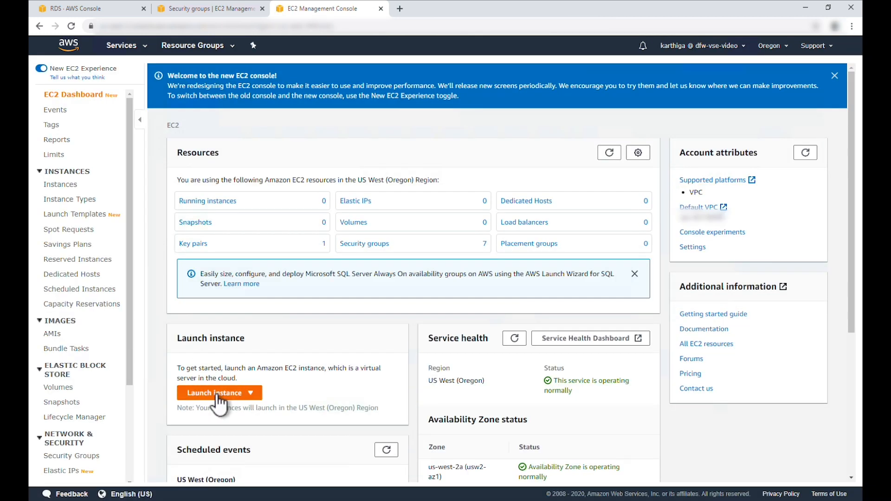
left_click(212, 393)
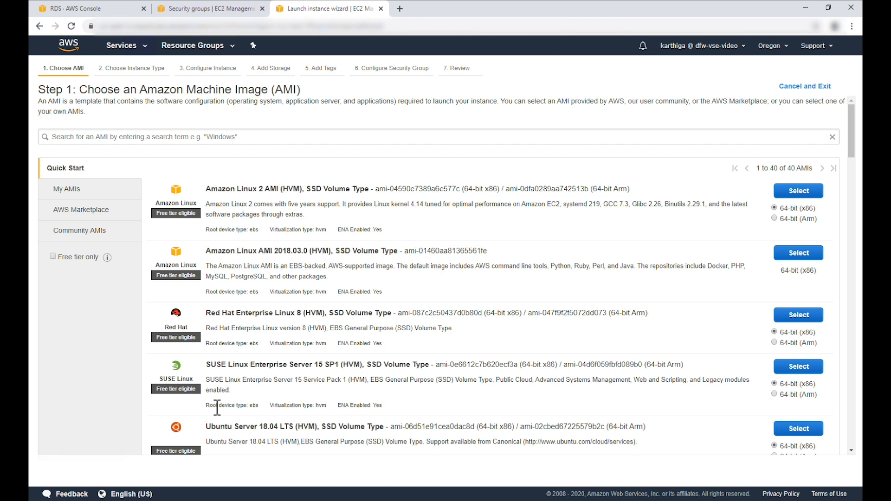
Choose the Amazon Linux 2 AMI on t2.micro and skip ahead to the launch review
left_click(798, 190)
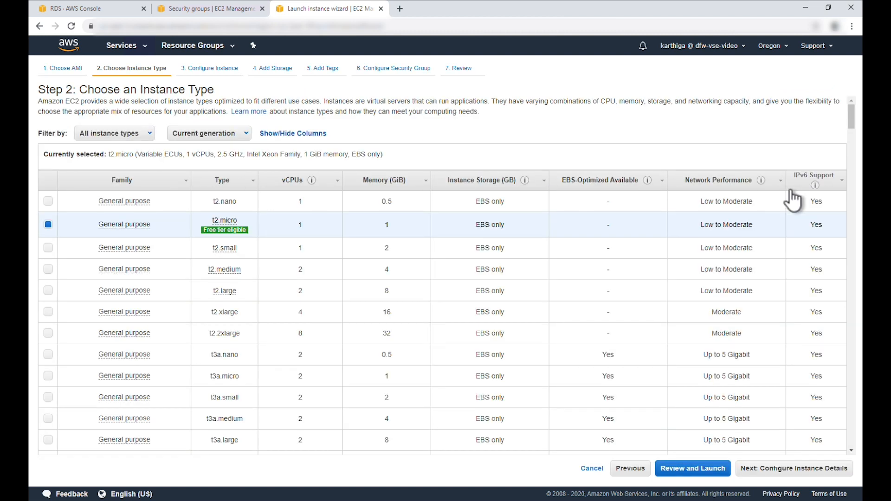
mouse_move(224, 201)
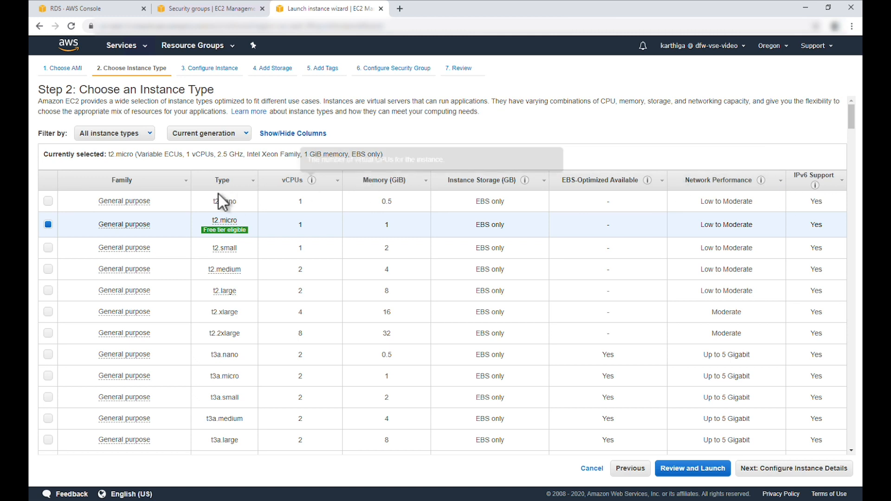
mouse_move(209, 250)
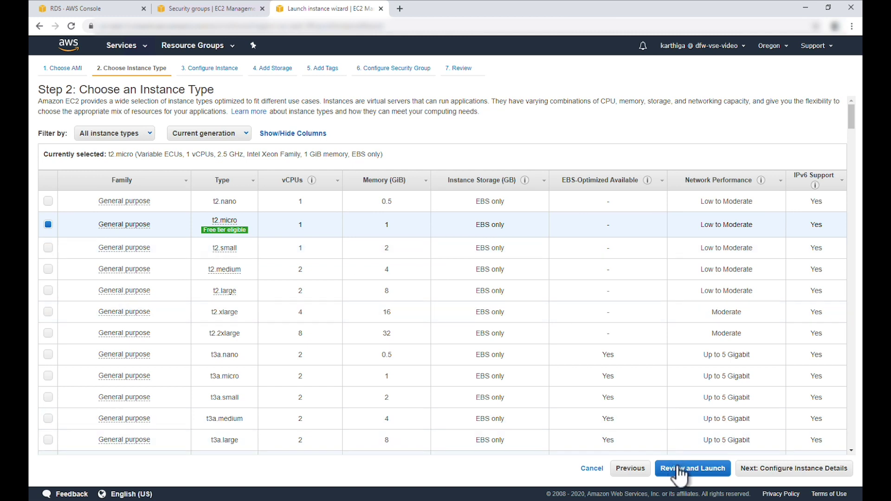
left_click(692, 468)
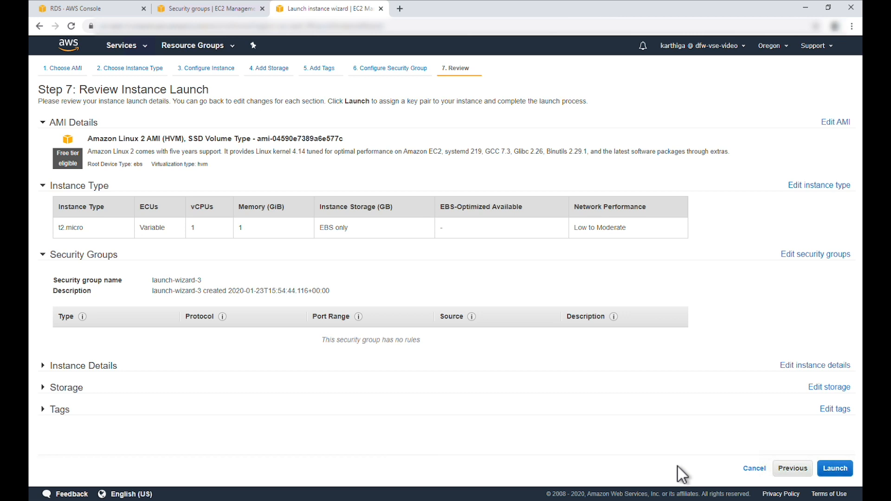
mouse_move(66, 392)
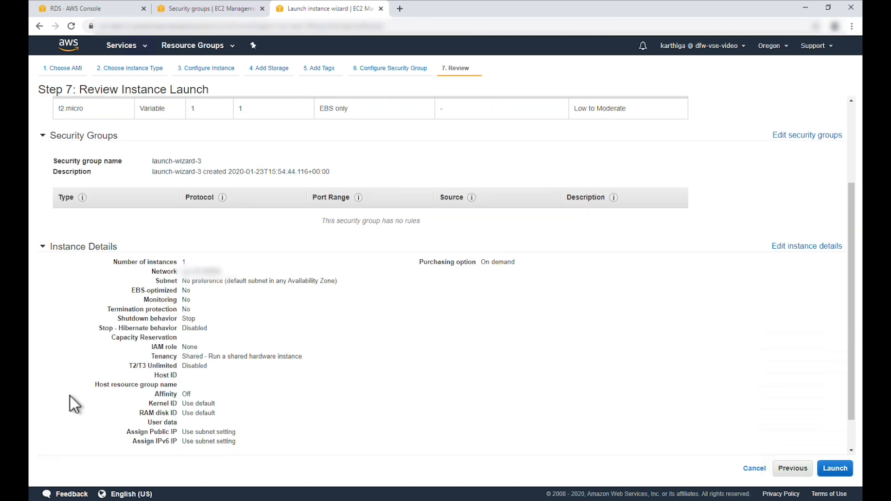
Put the instance in the public-bastion subnet and return to the launch review
scroll("down", 3)
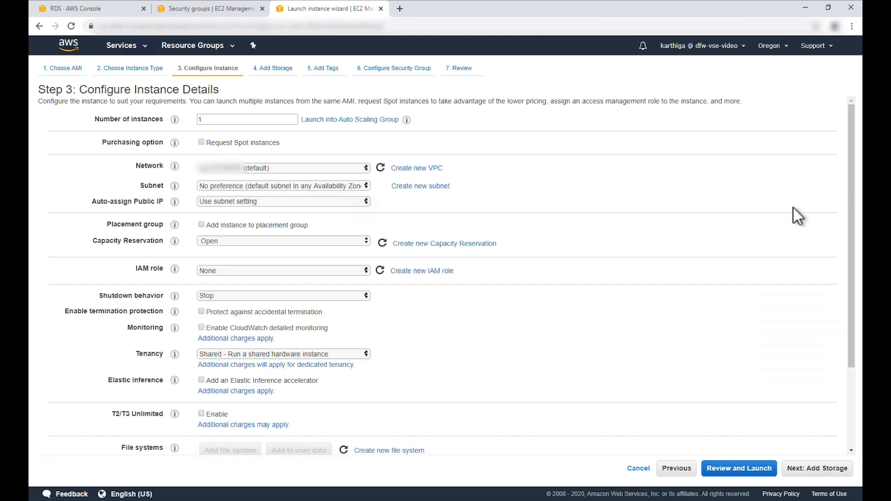
mouse_move(355, 174)
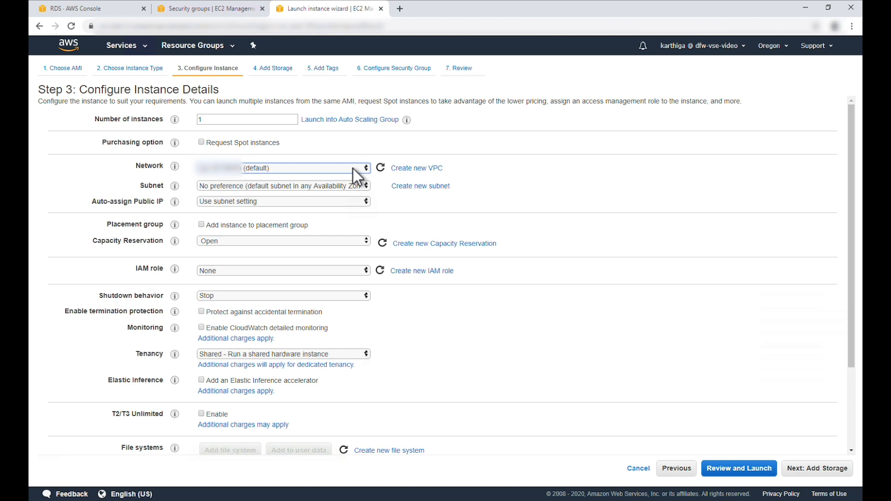
mouse_move(338, 206)
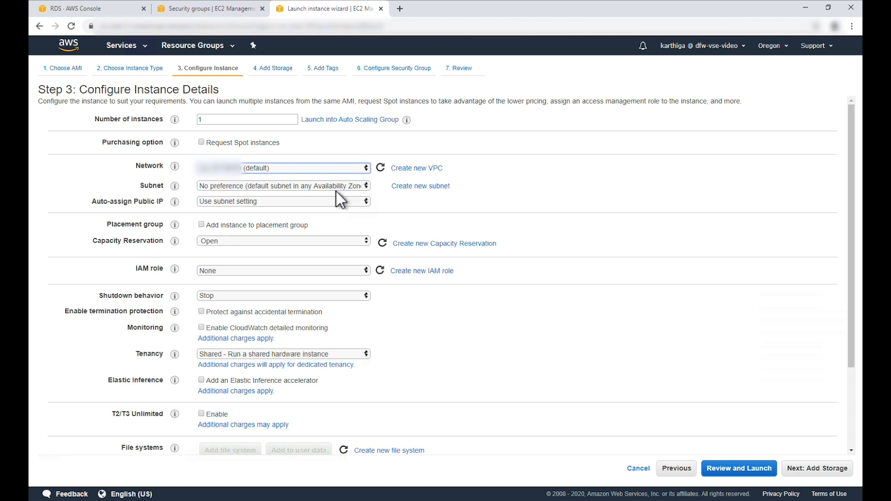
left_click(283, 186)
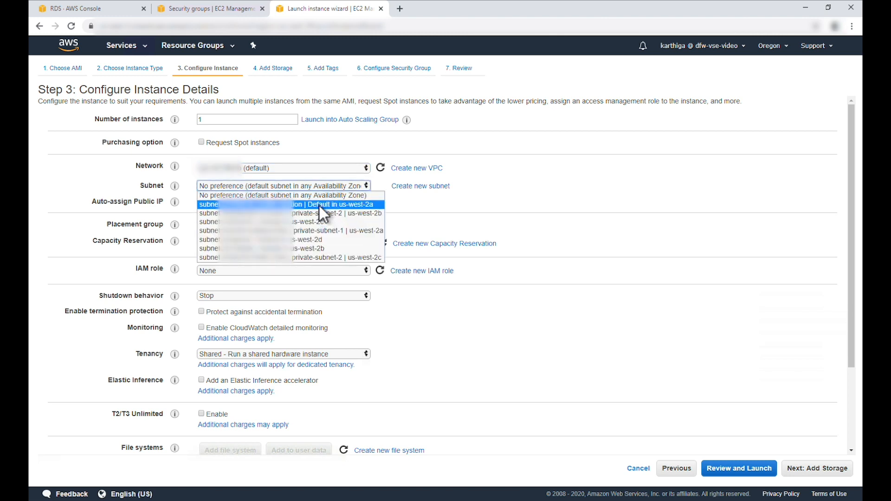
left_click(283, 205)
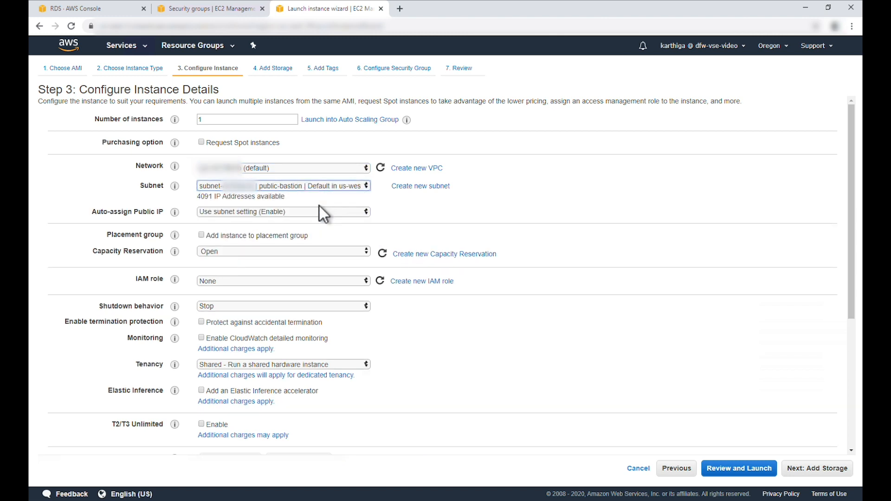
left_click(738, 468)
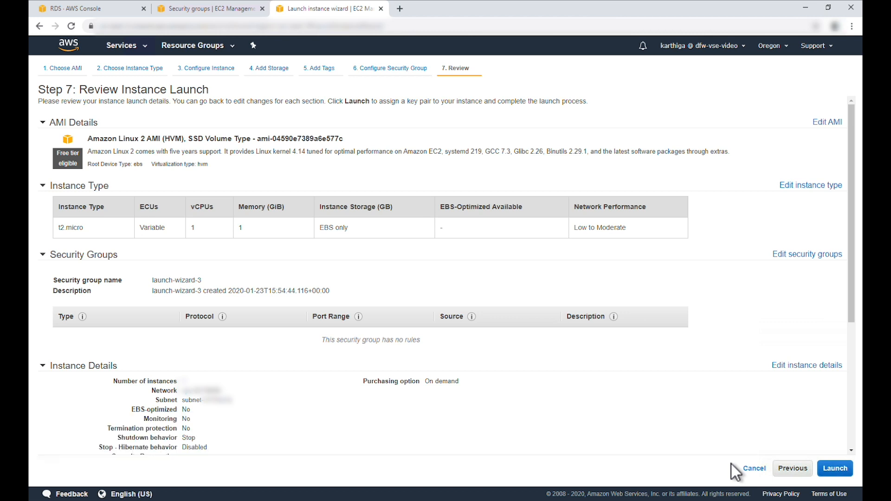
mouse_move(410, 487)
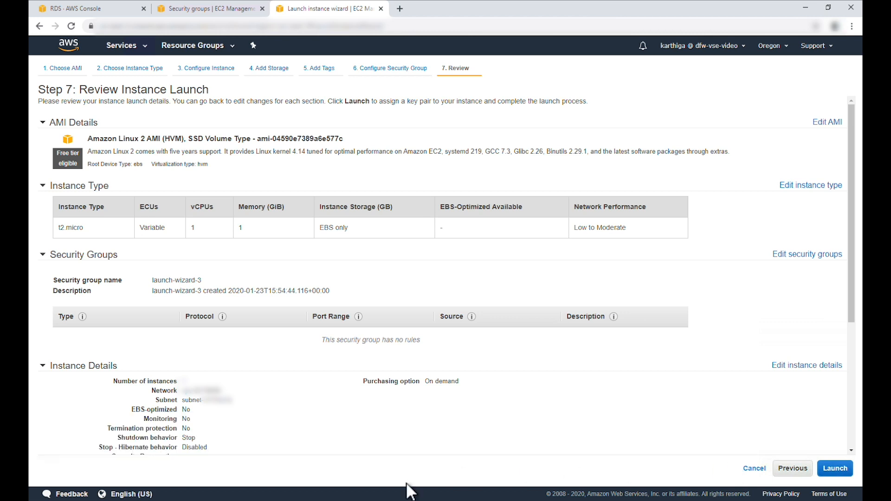
mouse_move(165, 283)
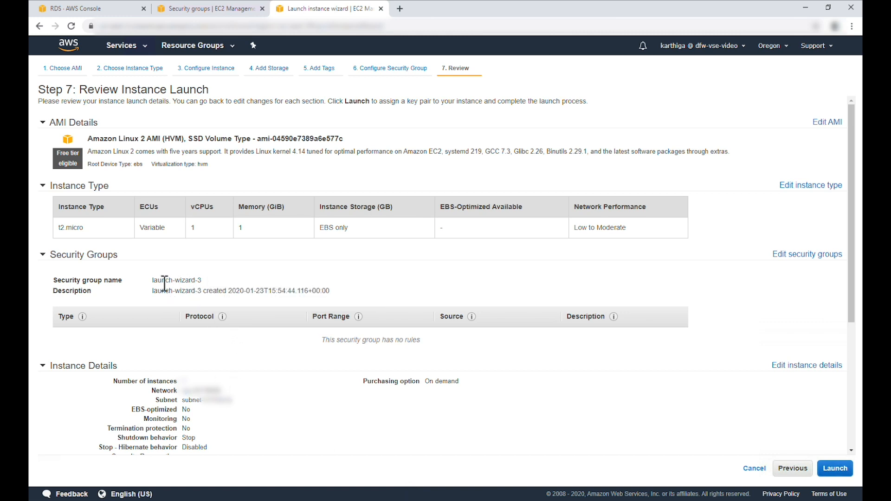
mouse_move(780, 259)
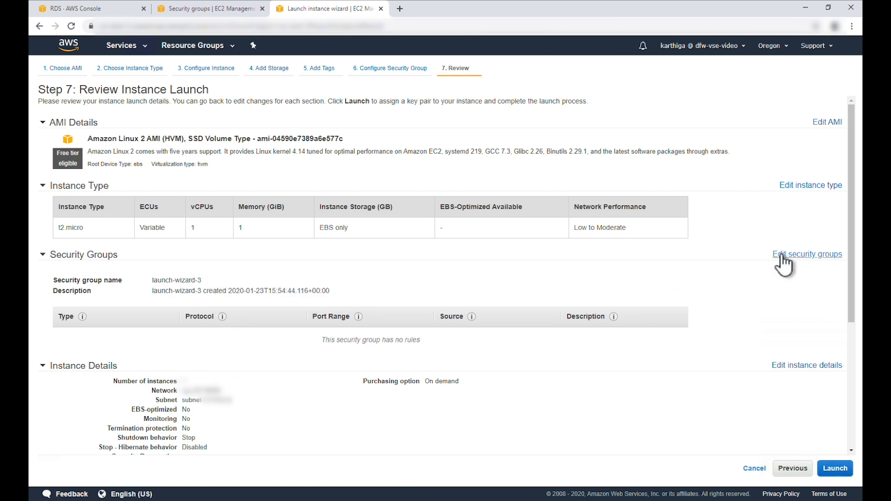
Replace the open 0.0.0.0/0 SSH rule with a port 22 rule from a custom source IP
left_click(807, 253)
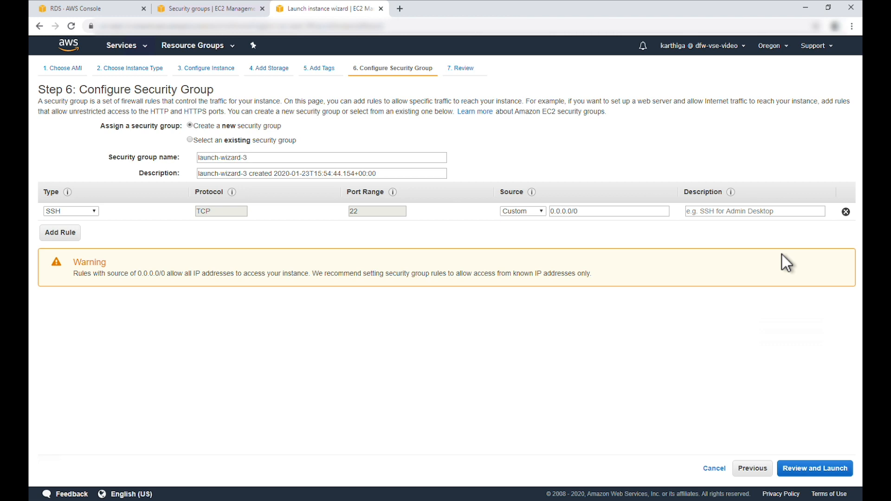
mouse_move(62, 244)
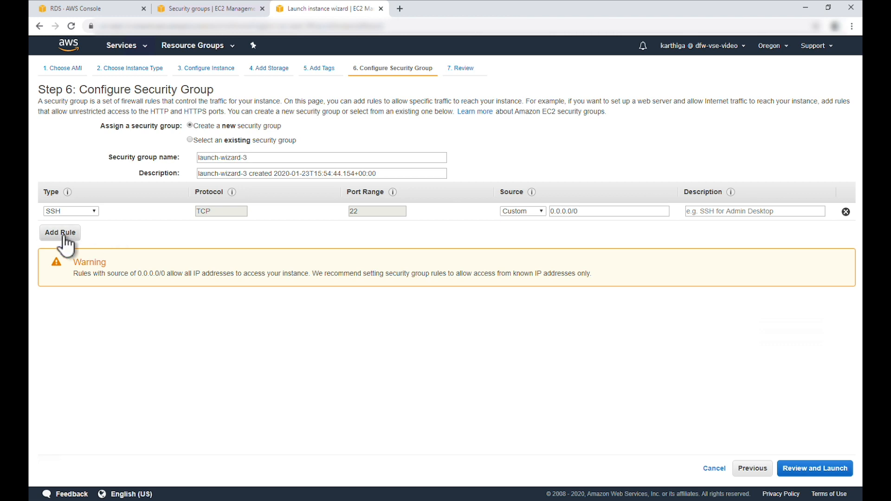
left_click(60, 233)
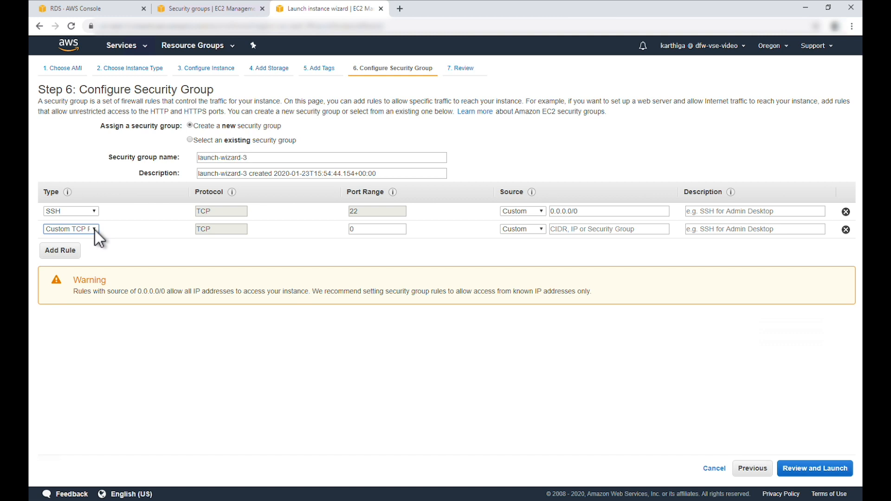
mouse_move(194, 247)
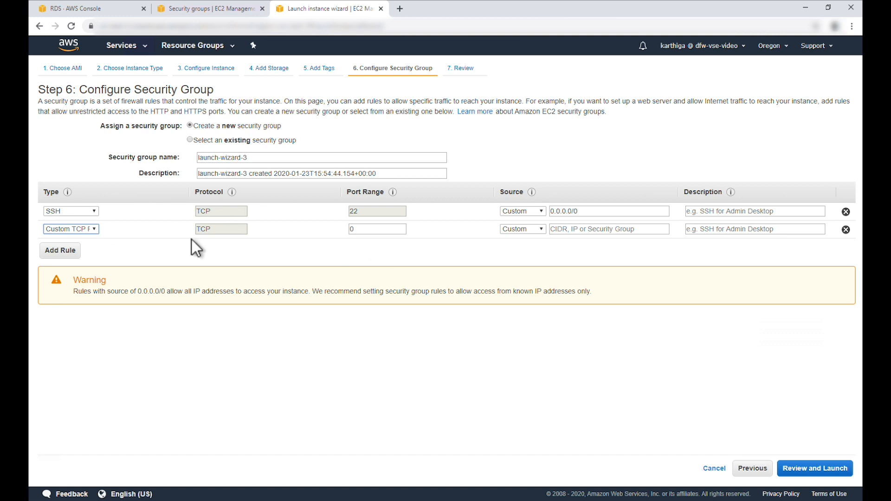
type("22")
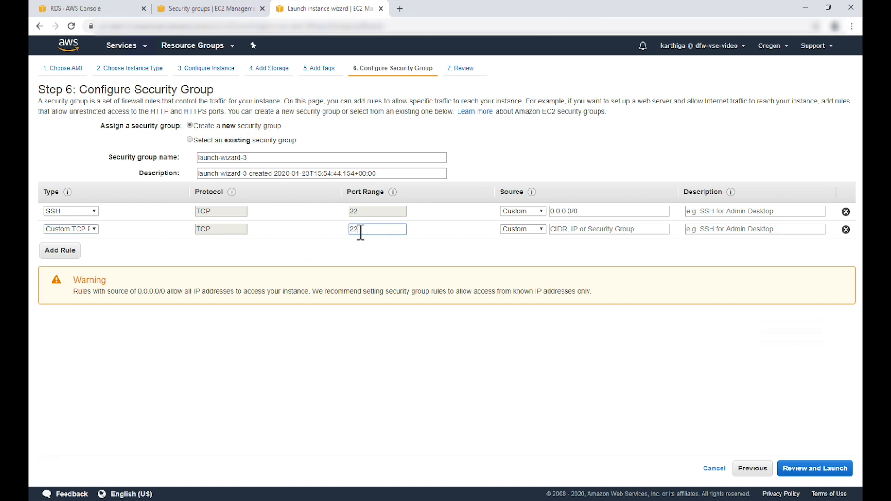
left_click(609, 229)
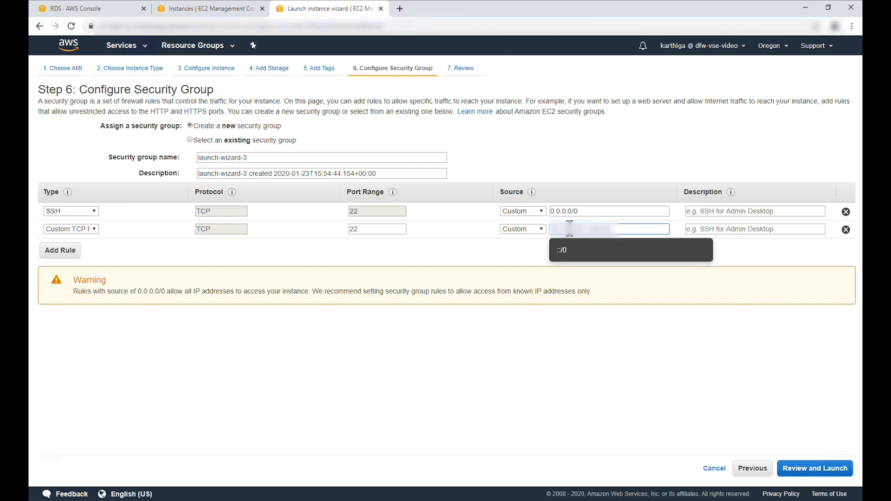
left_click(845, 212)
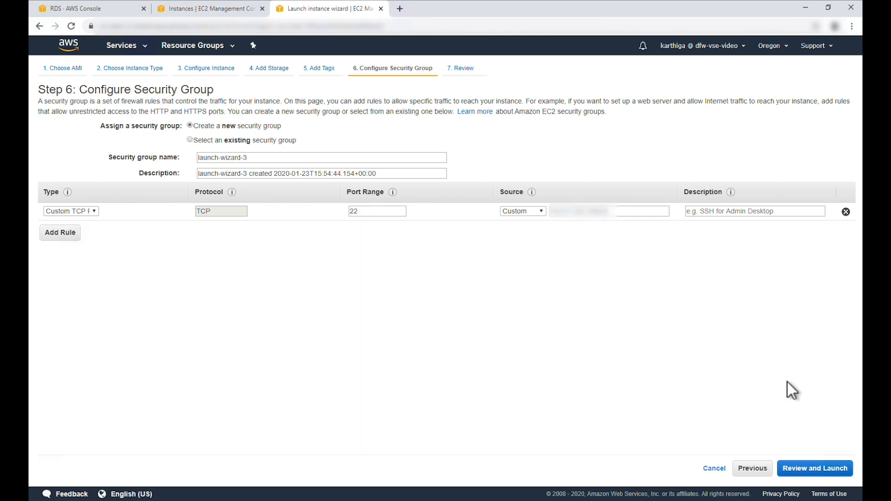
mouse_move(827, 482)
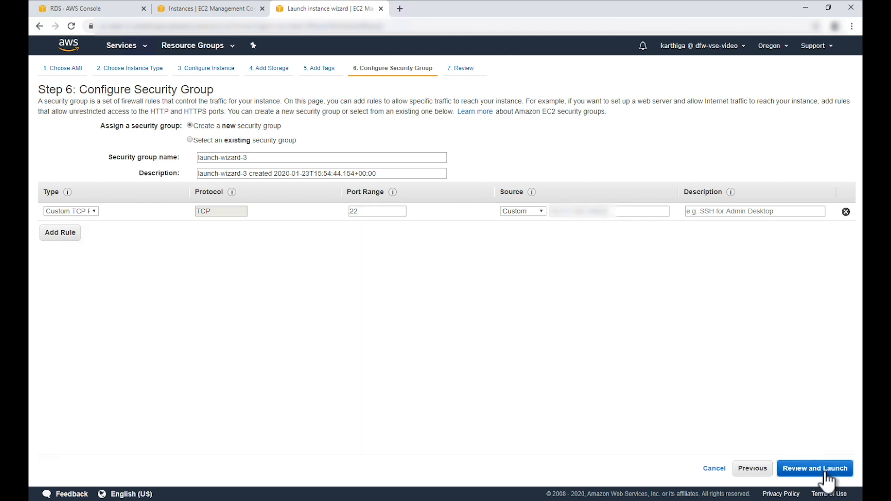
Launch the instance using the existing key pair
left_click(818, 468)
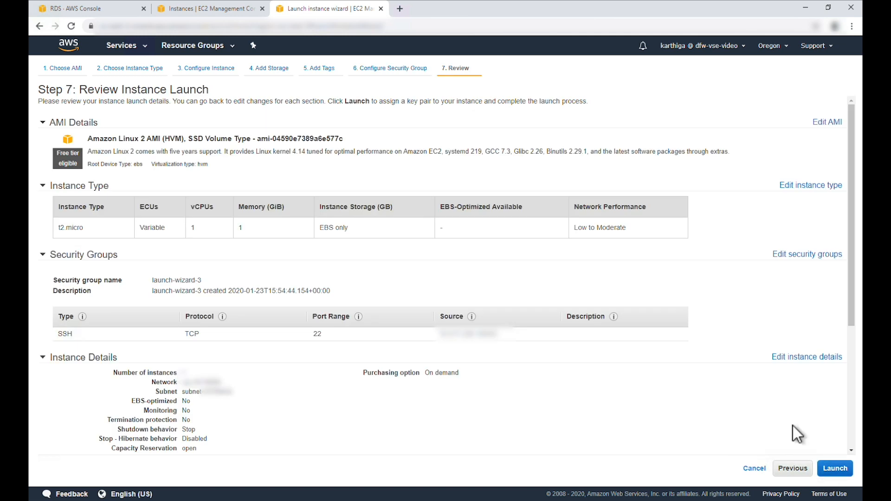
left_click(836, 468)
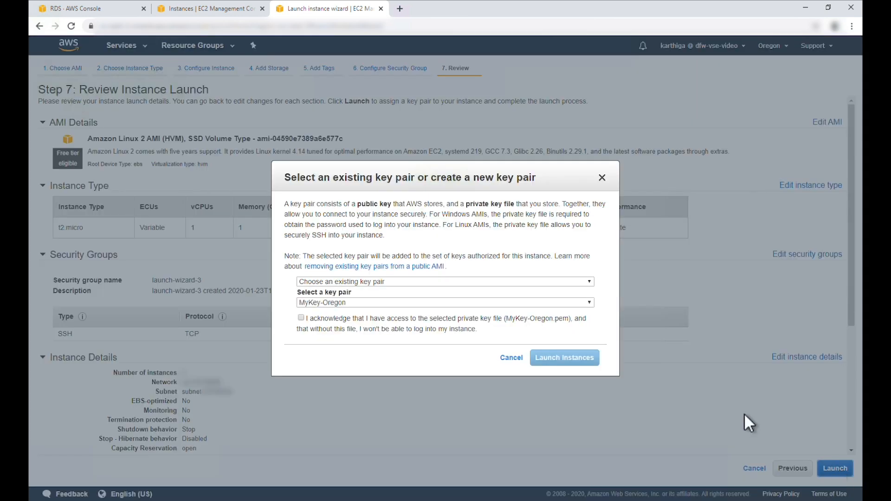
left_click(564, 357)
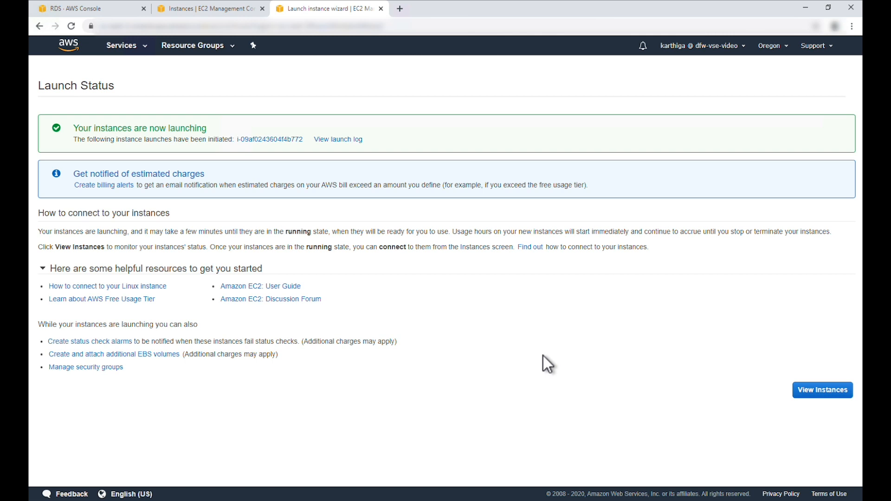
mouse_move(436, 275)
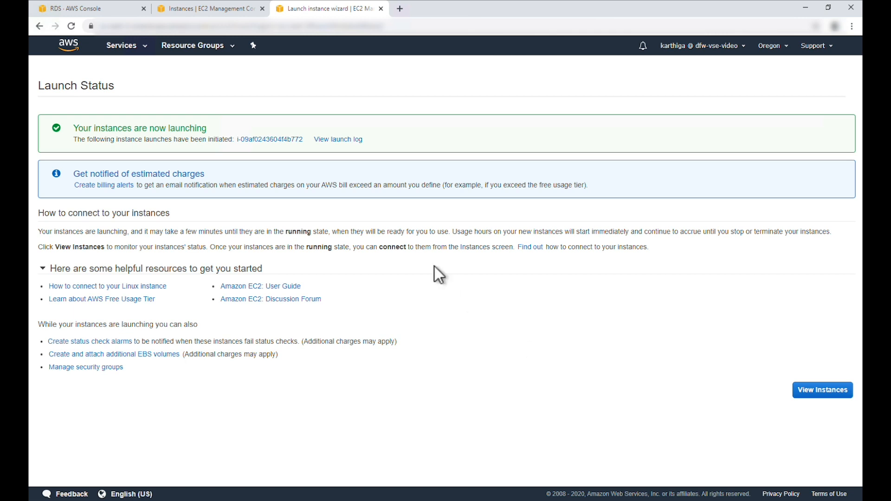
mouse_move(67, 49)
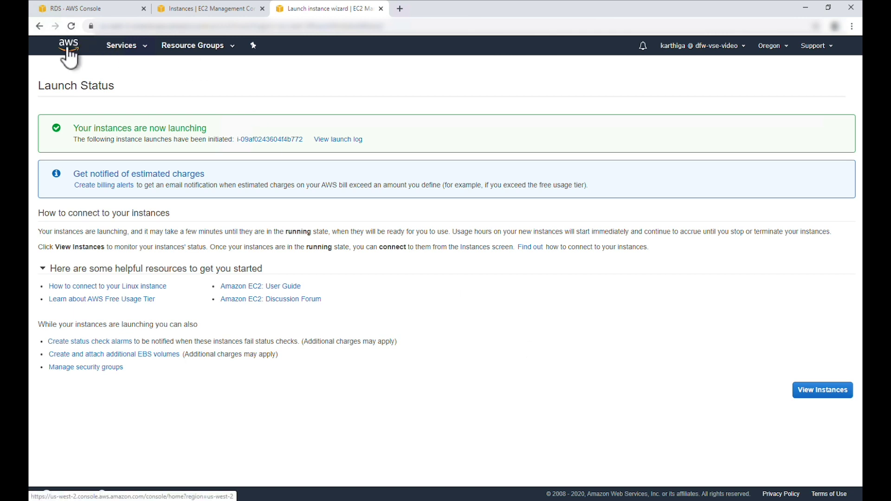
Go back to the console home and open the RDS dashboard
left_click(69, 45)
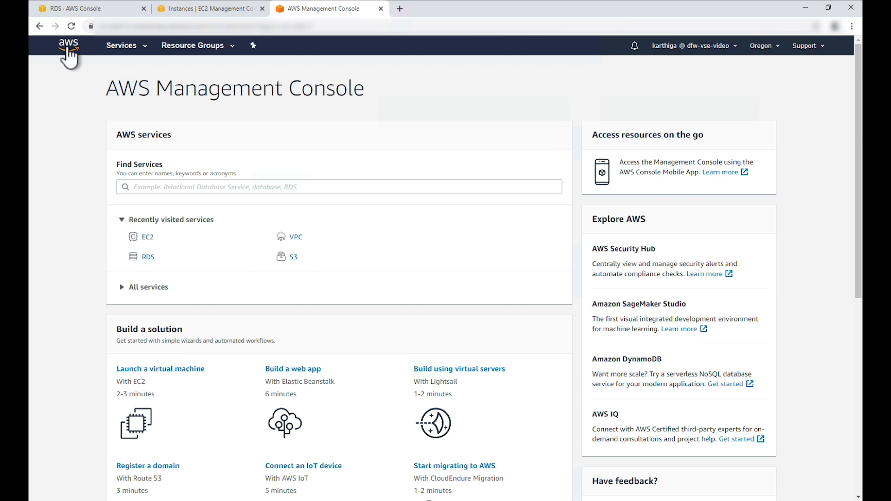
left_click(148, 257)
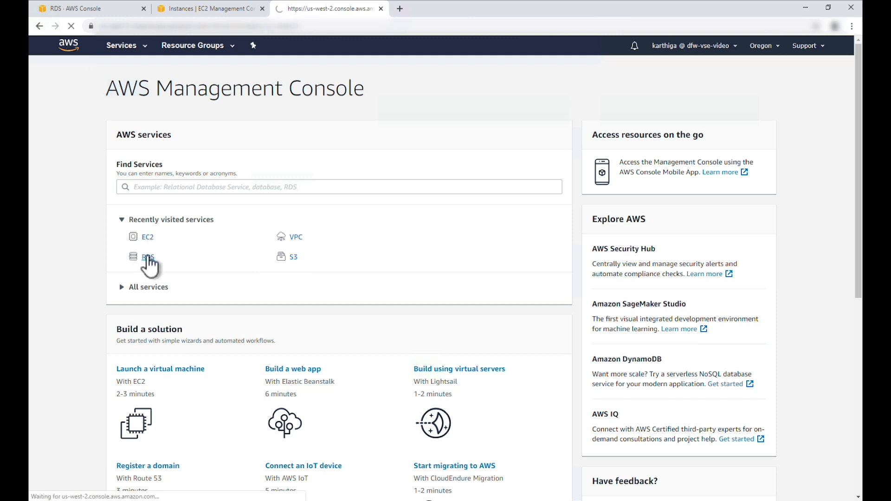
left_click(146, 257)
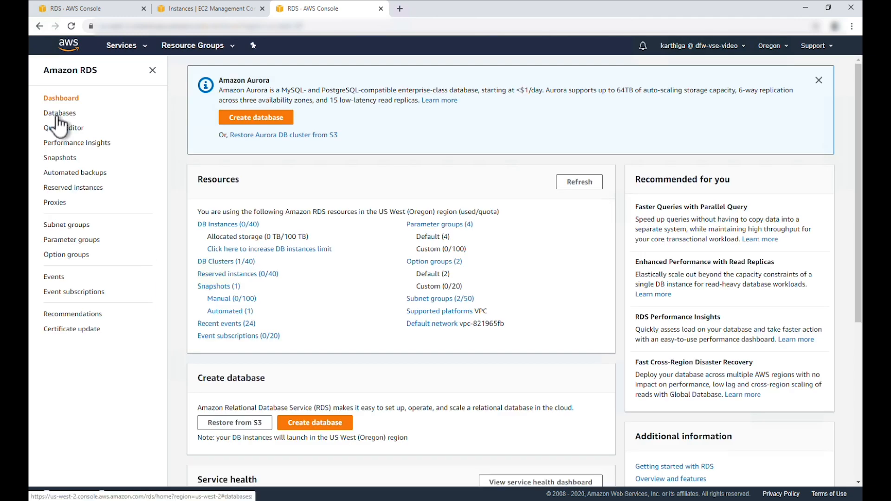
Open the vse-rds-sg inbound rules, showing MySQL/Aurora on 3306, for editing
left_click(60, 112)
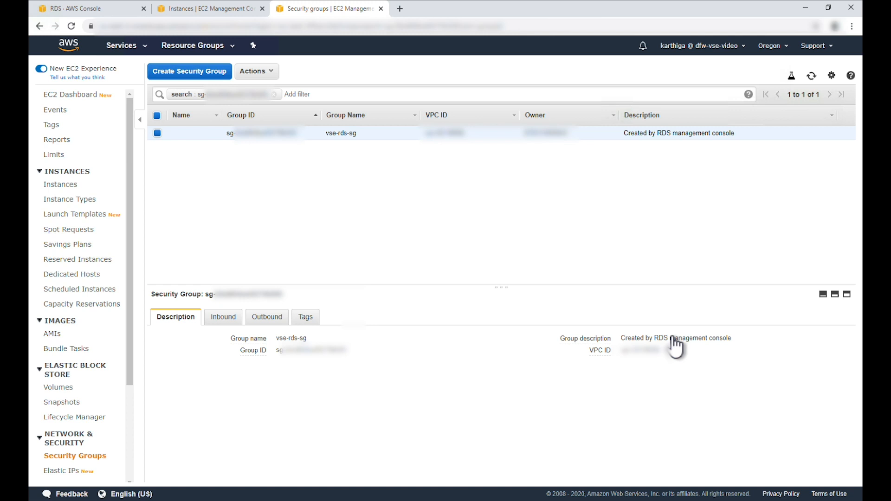
mouse_move(233, 321)
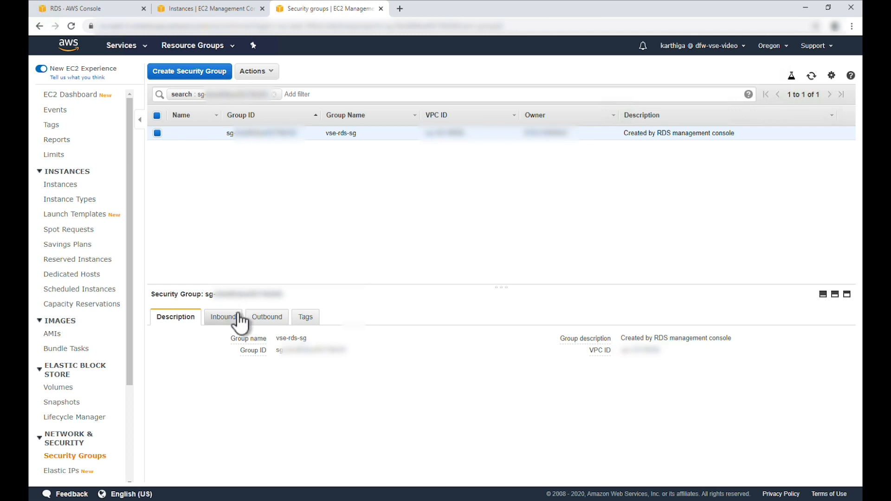
left_click(222, 317)
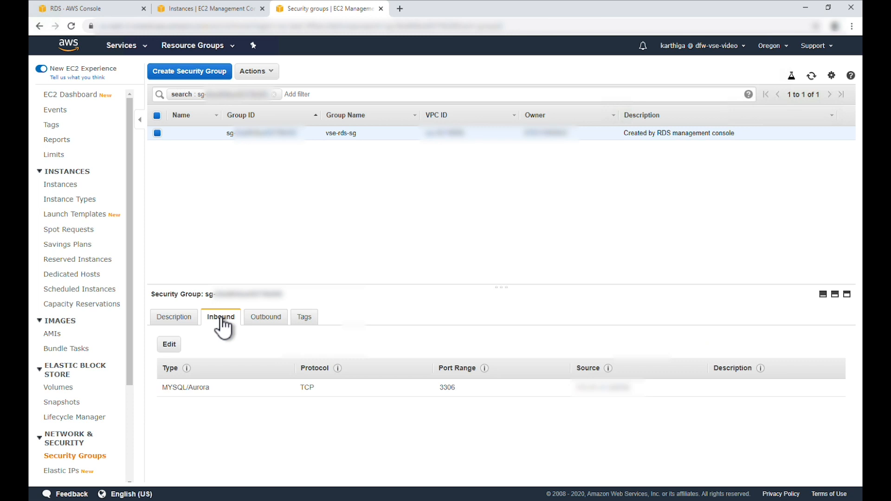
left_click(169, 345)
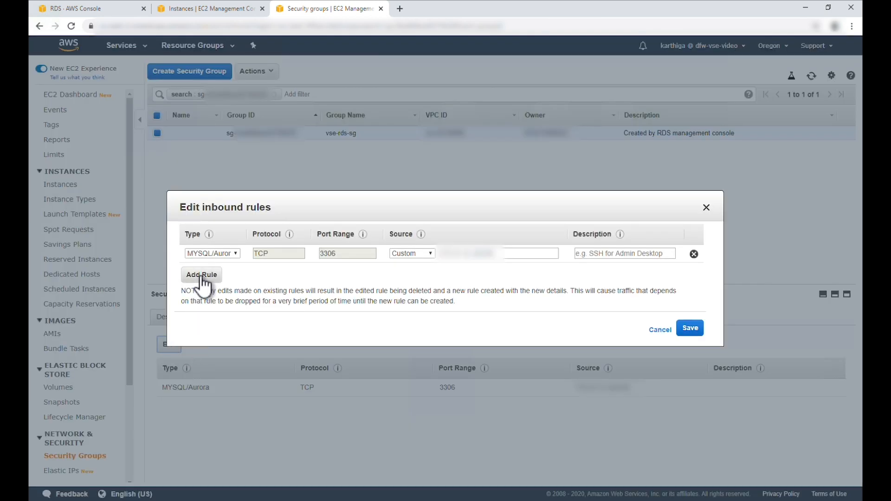
Add a custom TCP inbound rule on port 3306 to vse-rds-sg
left_click(201, 275)
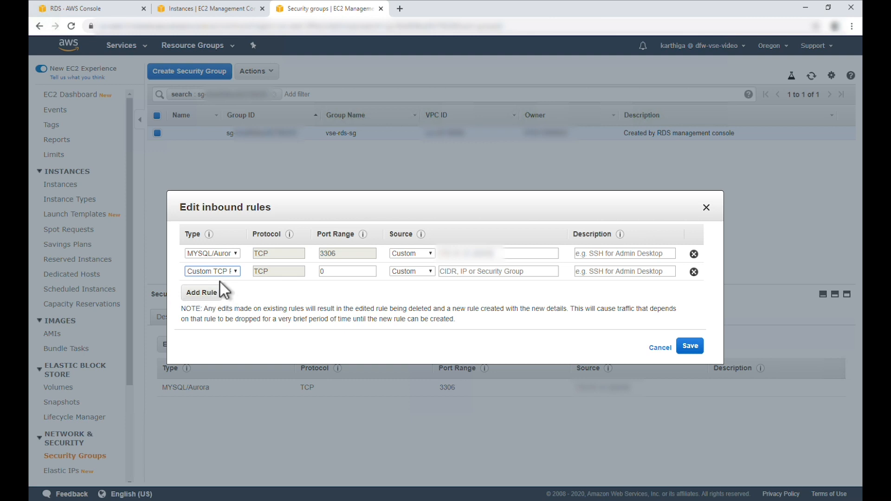
type("3306")
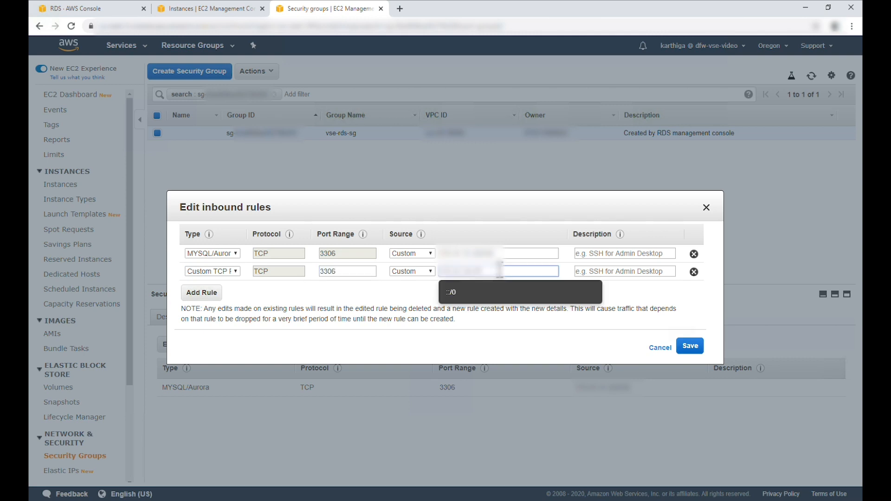
mouse_move(691, 265)
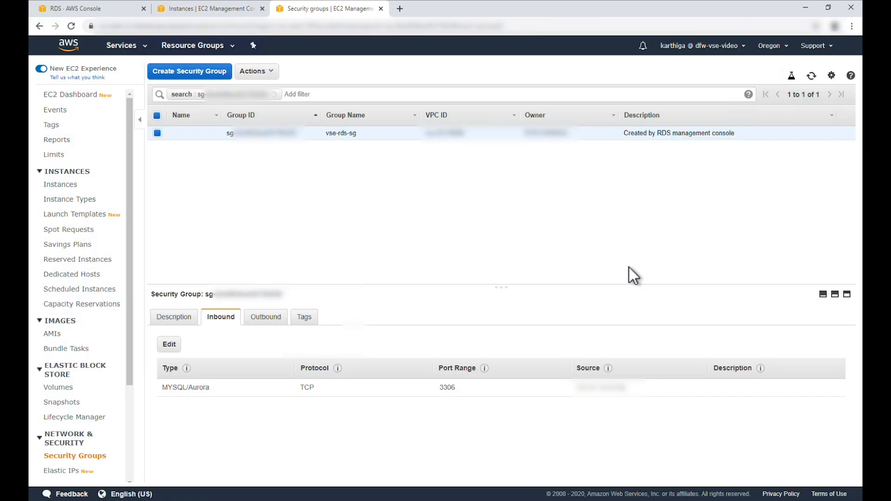
Return to the RDS dashboard through the Services menu history
left_click(121, 45)
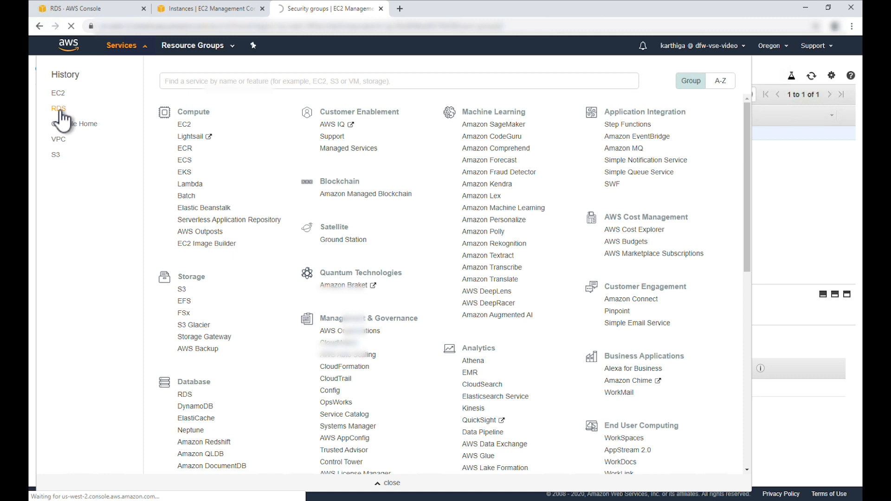
left_click(58, 109)
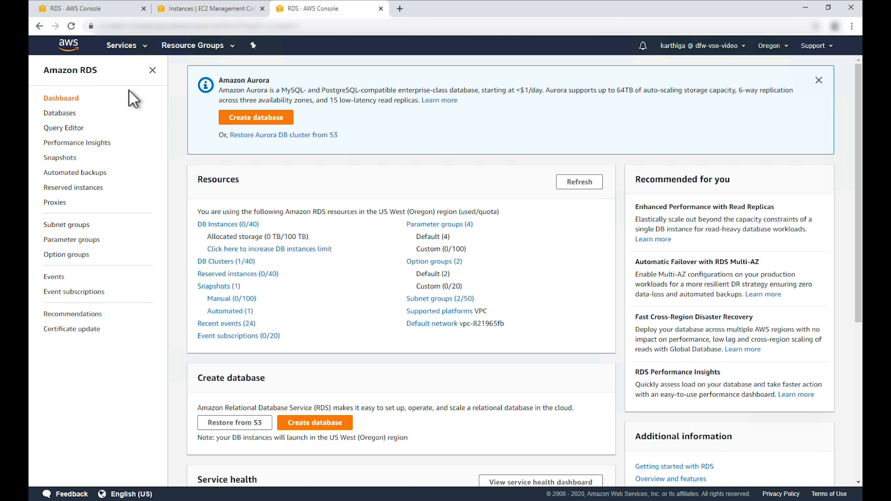
mouse_move(141, 109)
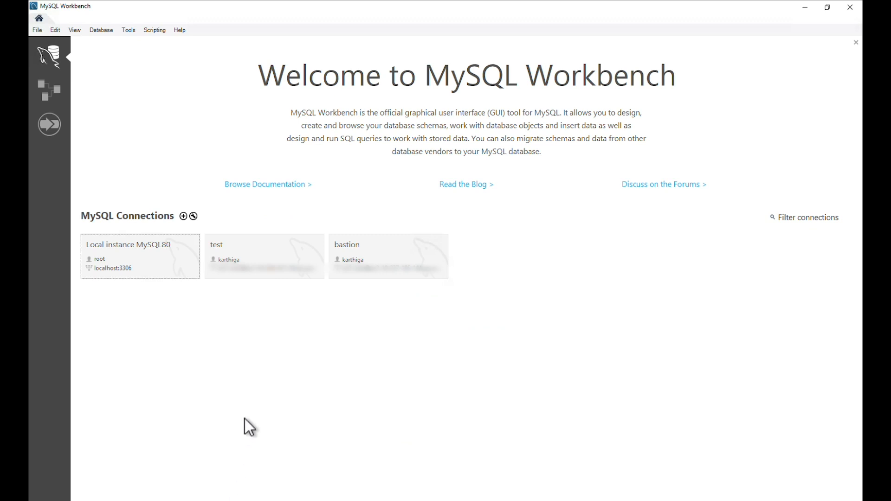
mouse_move(184, 217)
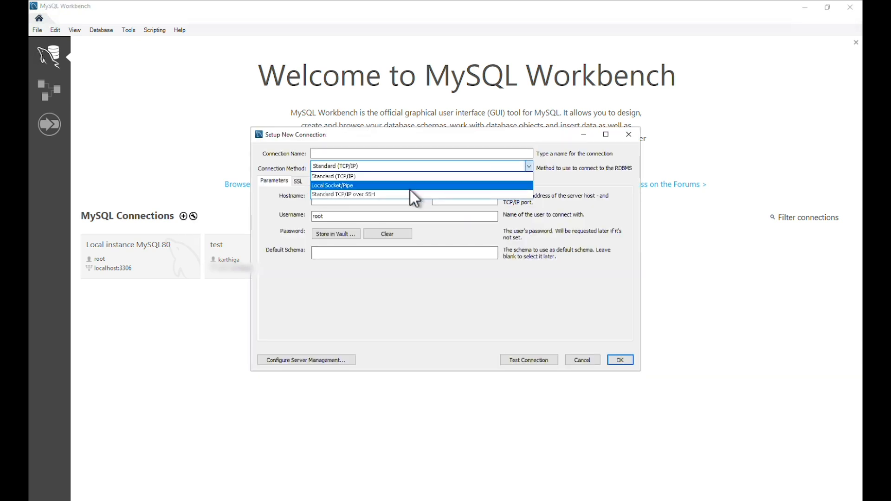
Set the new connection's method to Standard TCP/IP over SSH
left_click(348, 194)
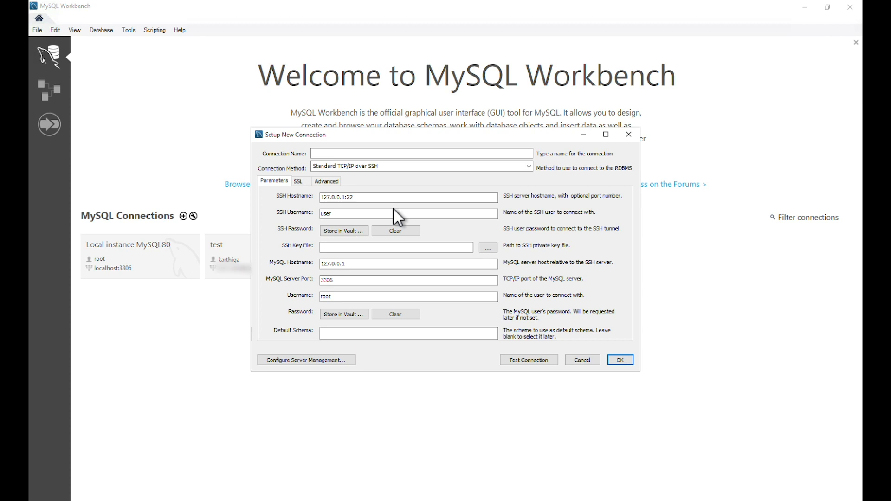
mouse_move(290, 285)
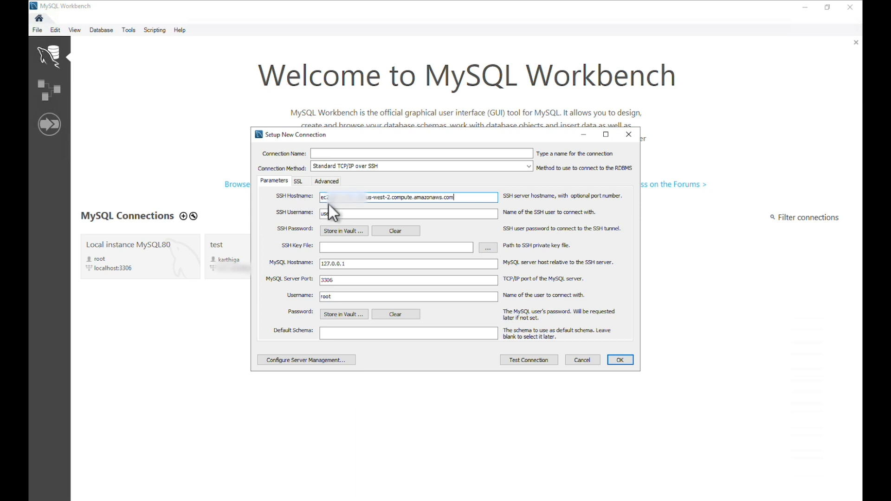
Set SSH username ec2-user and the MyKey-Oregon.cer key file
left_click(408, 213)
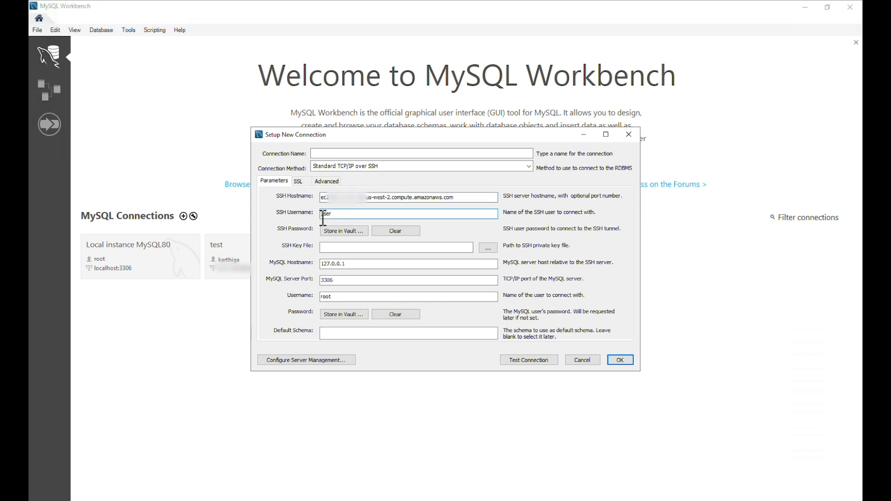
type("ec2-user")
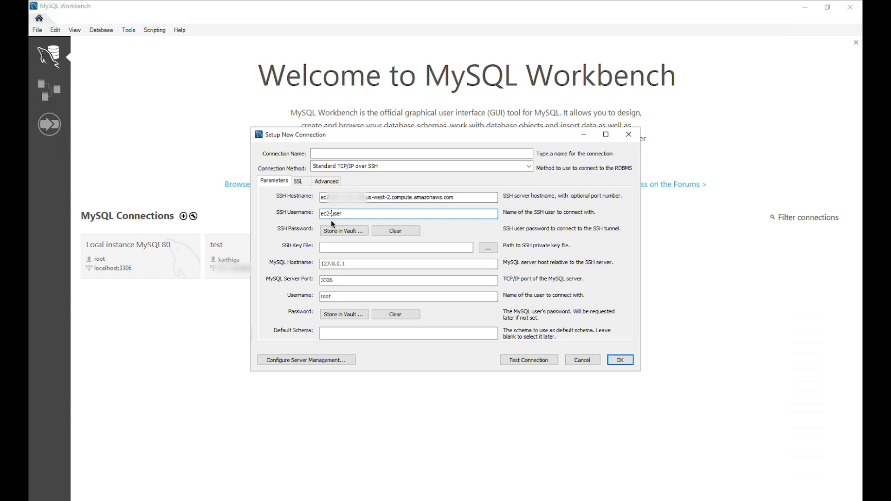
mouse_move(485, 255)
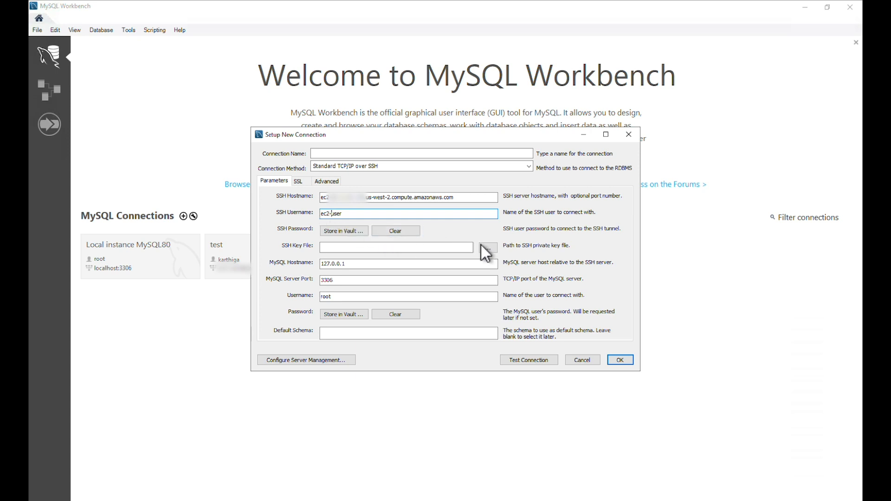
left_click(486, 247)
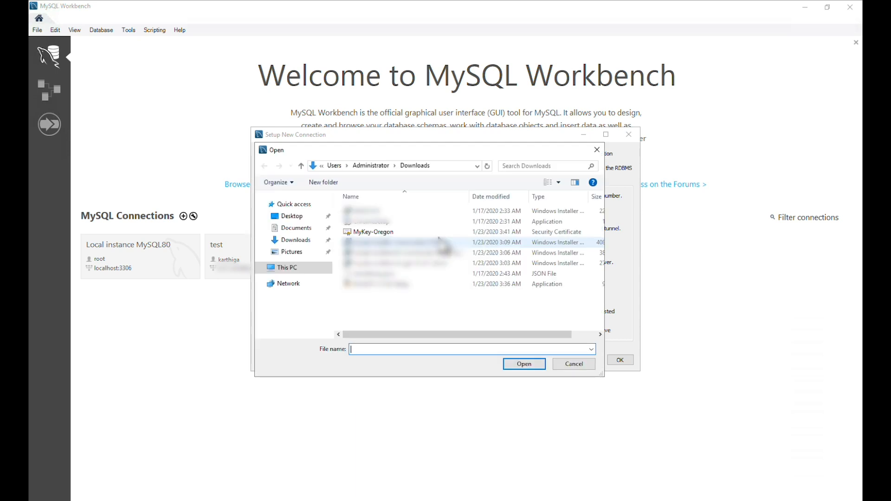
left_click(524, 363)
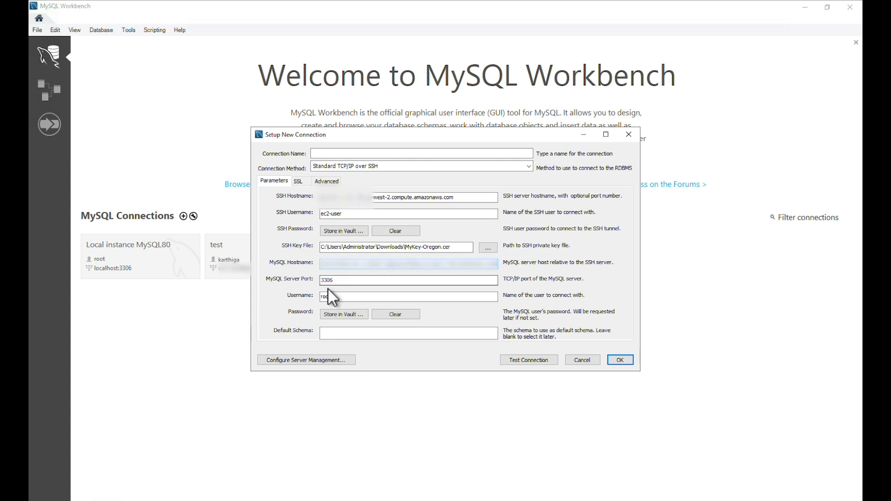
Set the connection username to karthiga and store its MySQL password in the vault
type("root")
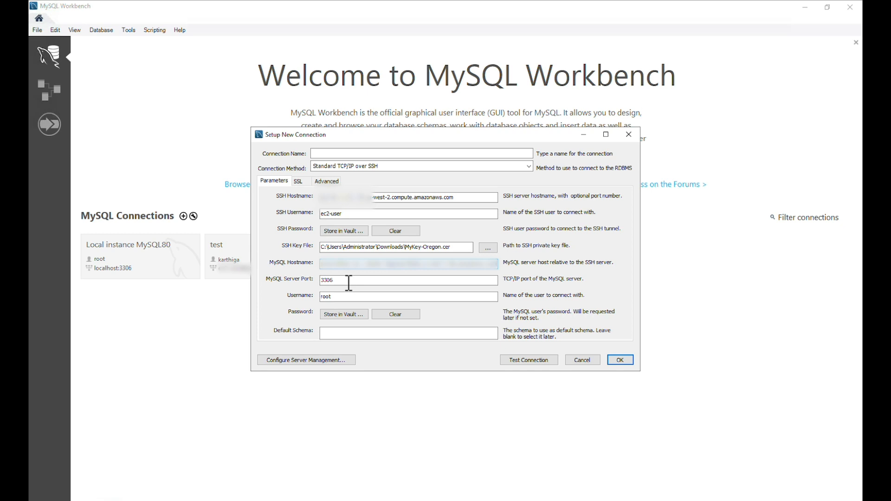
type("karthiga")
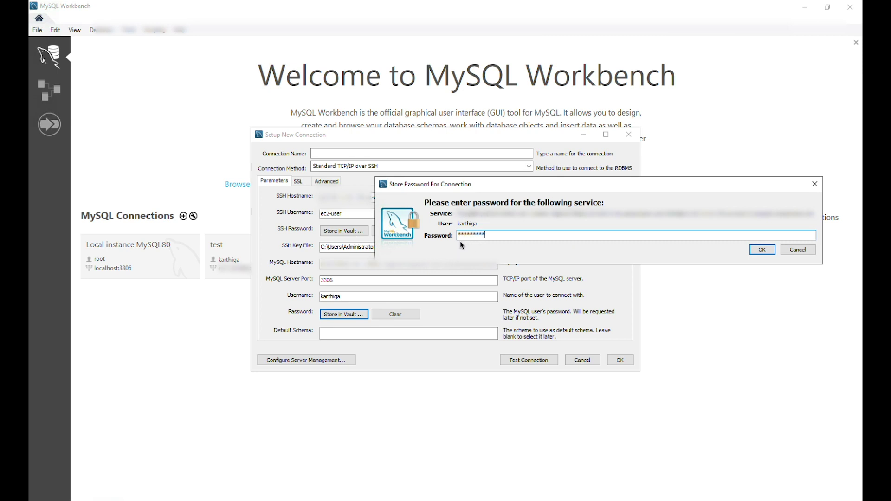
left_click(762, 250)
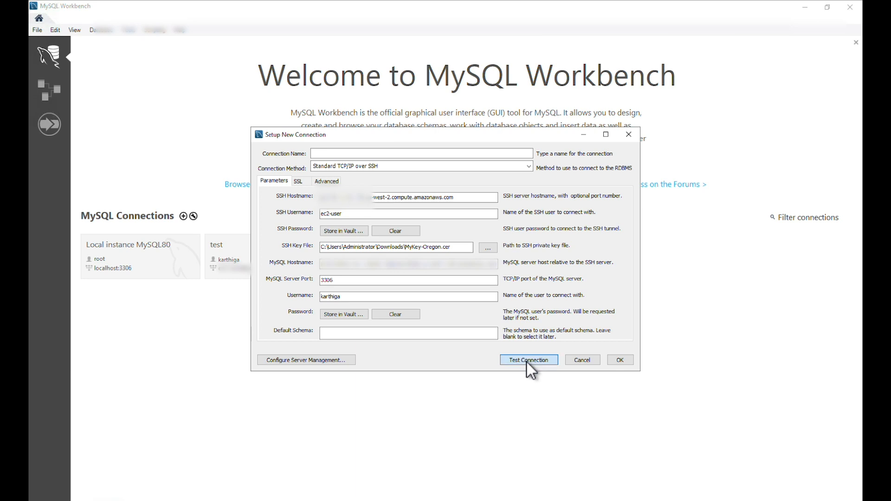
Confirm the connection test succeeds and name the connection 'bastion-server-mysql'
left_click(528, 360)
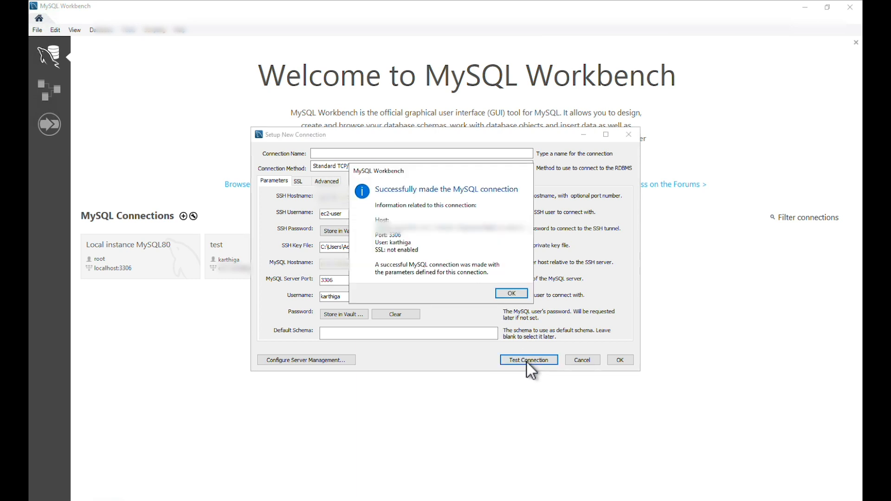
left_click(511, 292)
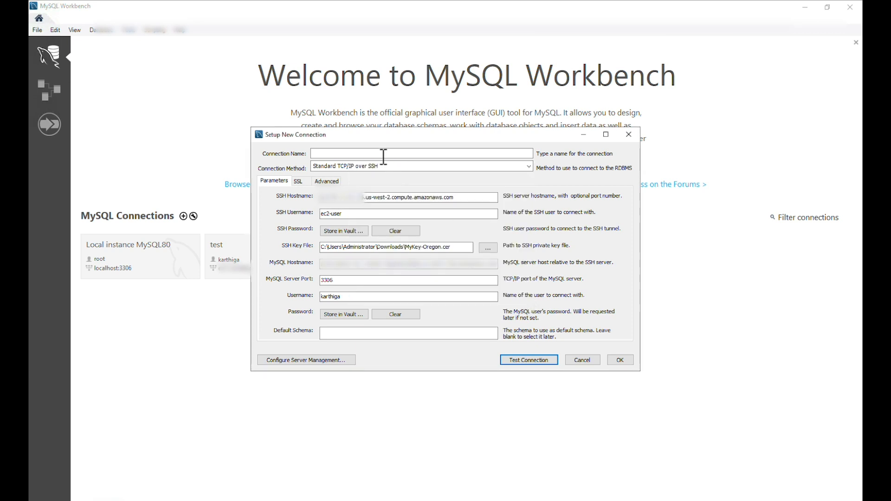
type("bastion-")
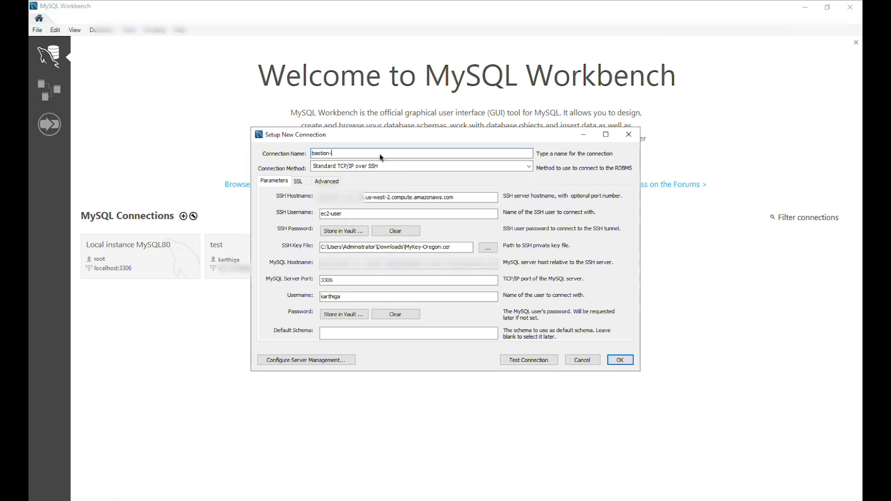
type("server-mysql")
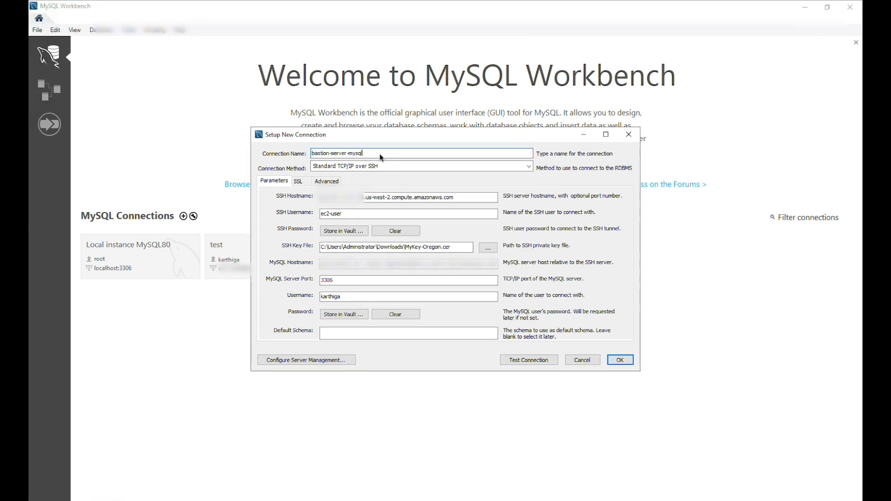